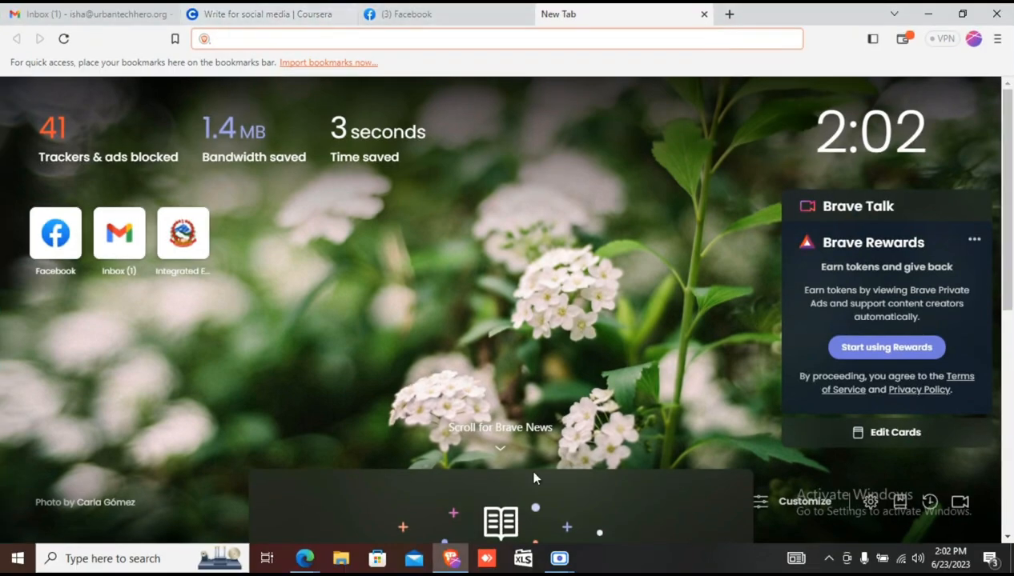
# Search the web for 'korean embassy date book' from a new tab
pyautogui.click(452, 557)
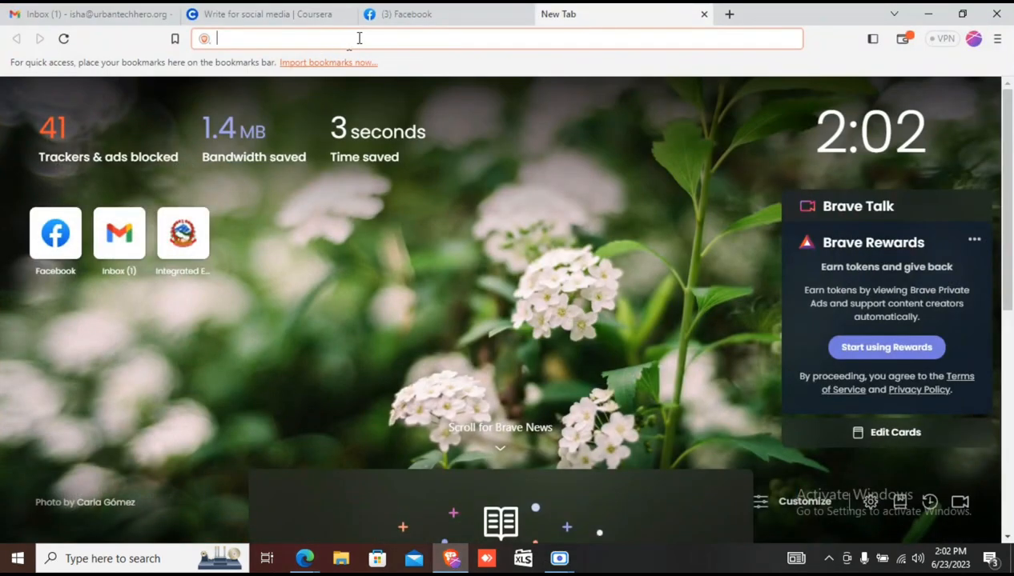
pyautogui.write('korean+embassy+date+book&source=desktop')
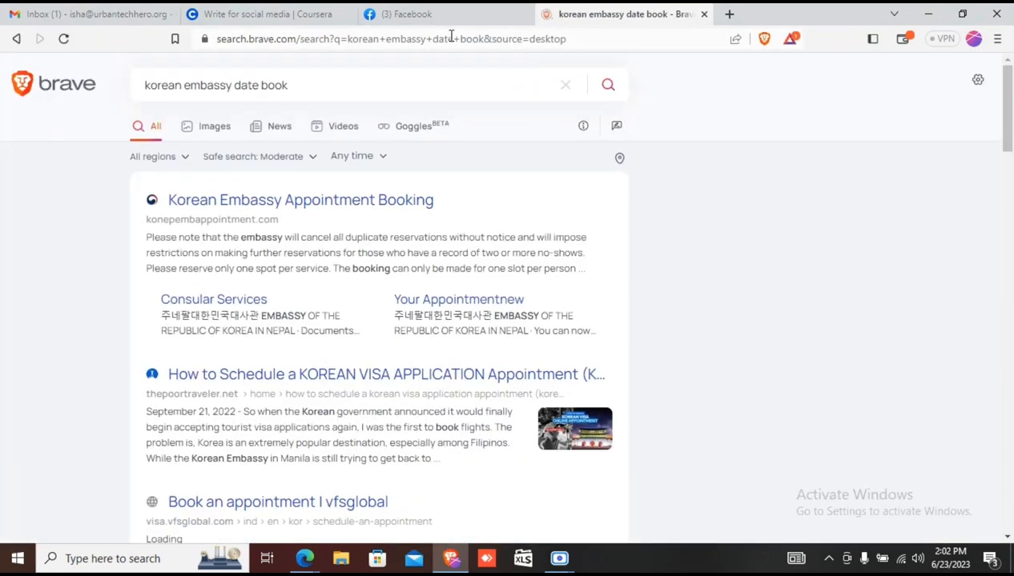
# Load the Korean Embassy Appointment Booking result and begin reading its Notice popup
pyautogui.click(285, 202)
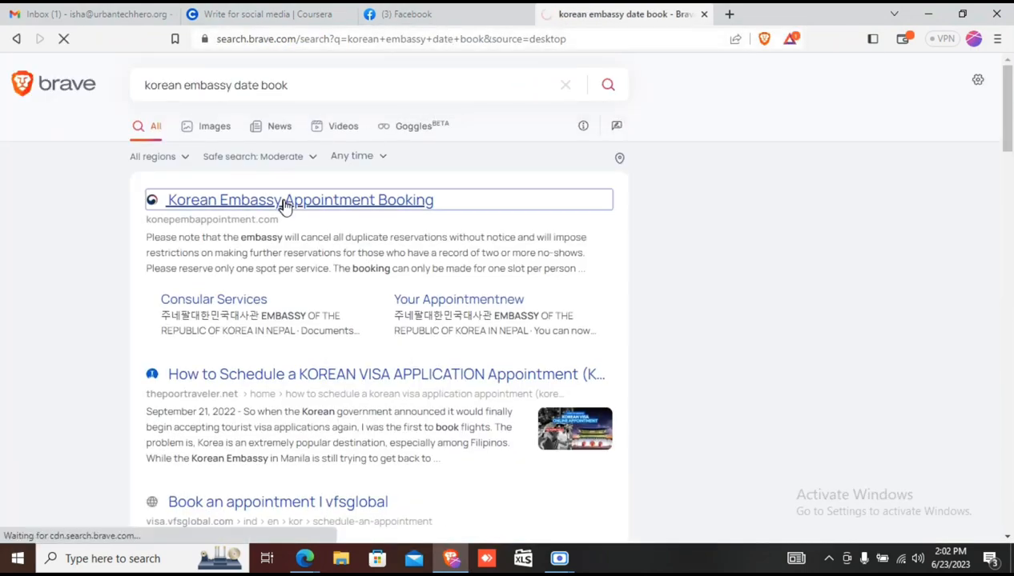
pyautogui.click(300, 199)
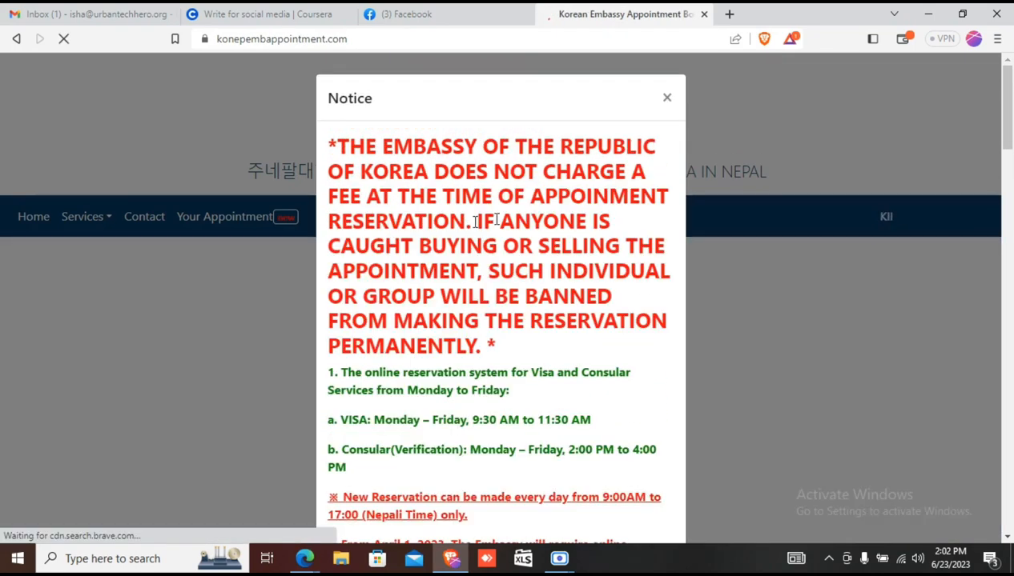
pyautogui.moveTo(626, 158)
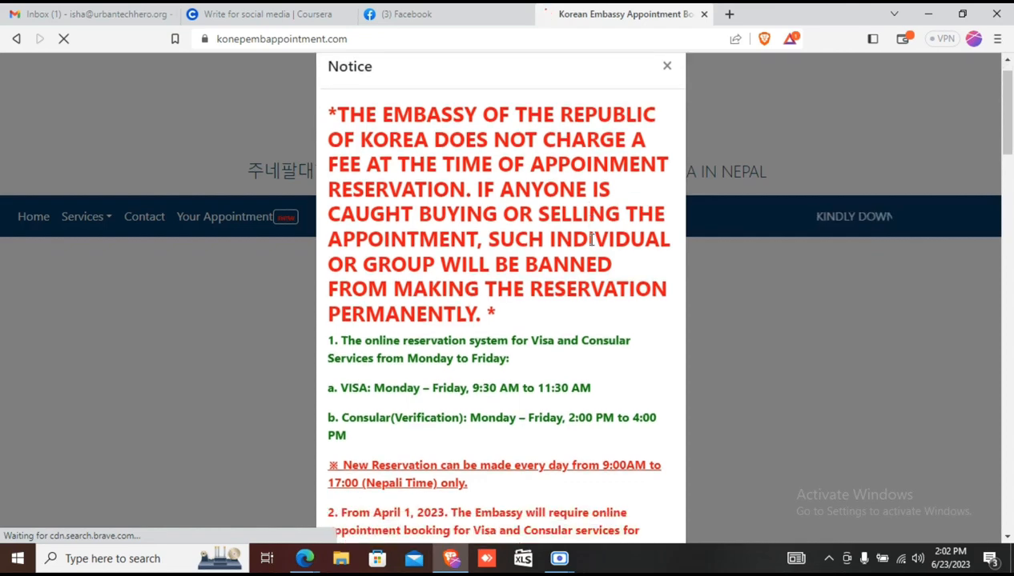
pyautogui.scroll(-3)
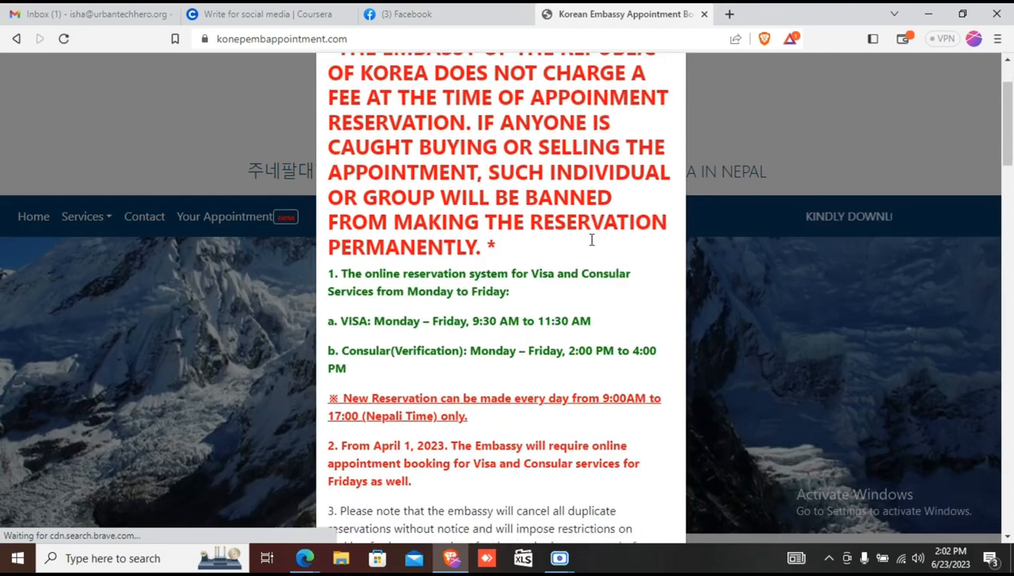
pyautogui.scroll(-3)
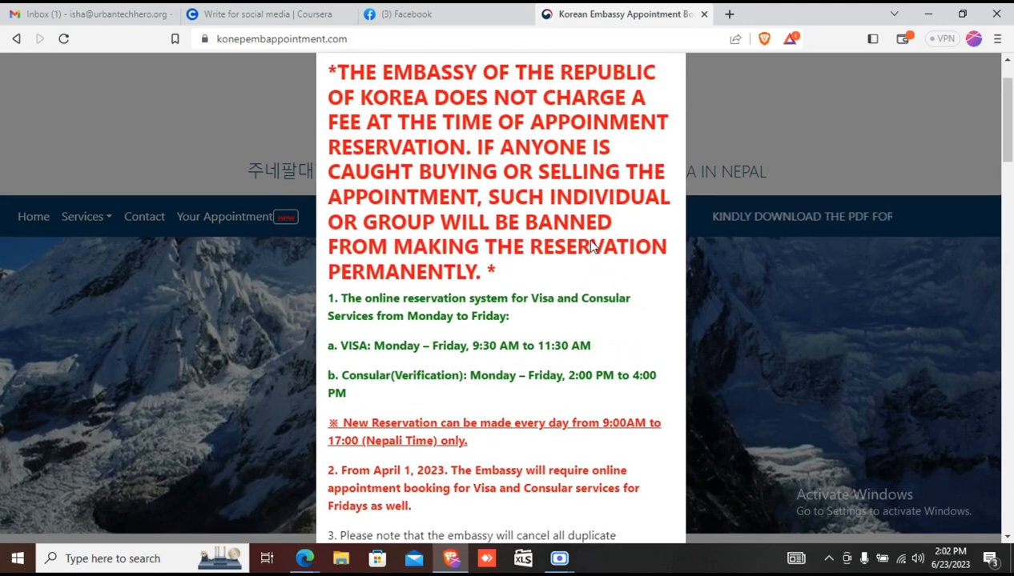
pyautogui.moveTo(590, 240)
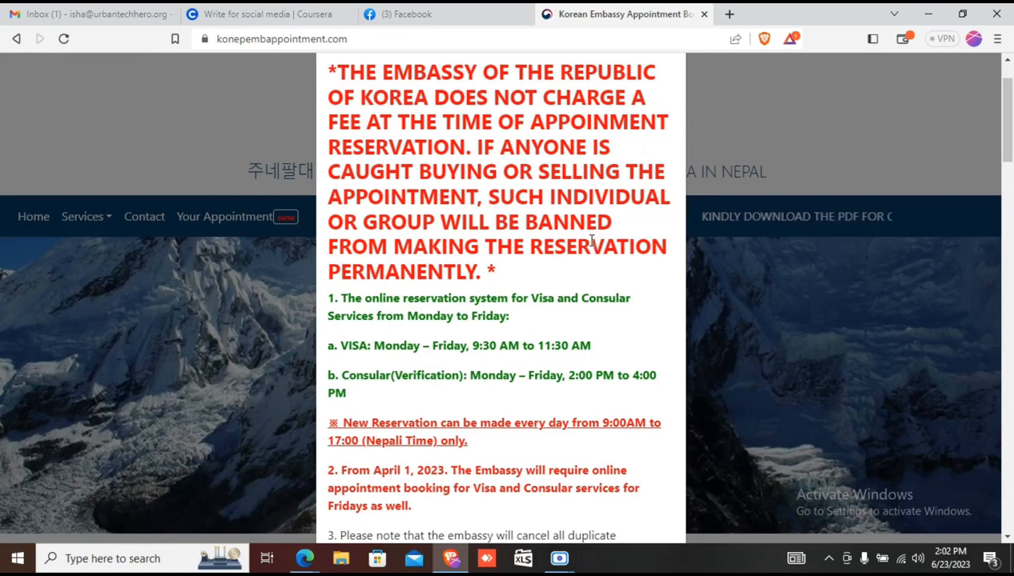
# Read down through the appointment notice to the reservation steps list
pyautogui.scroll(-3)
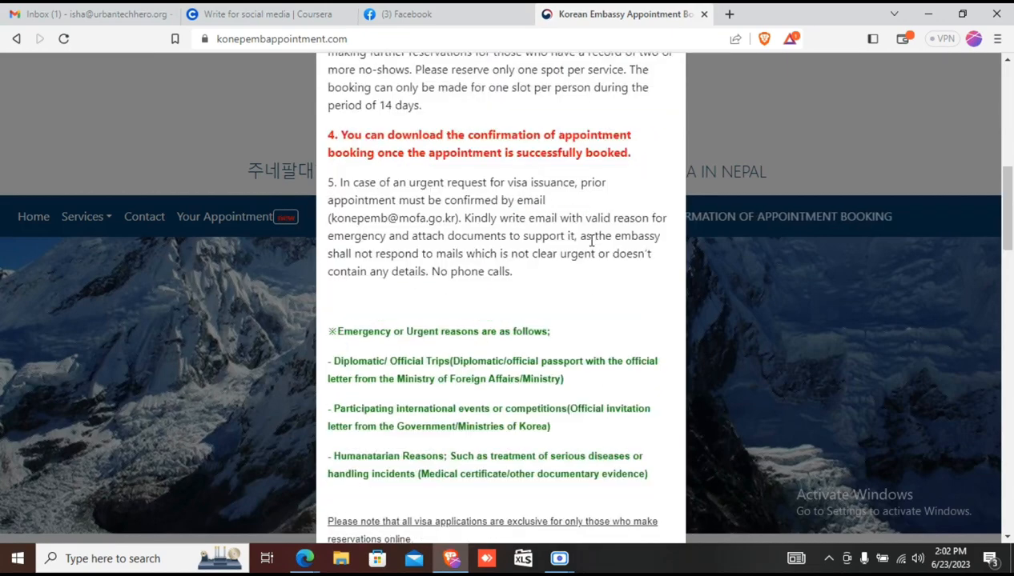
pyautogui.scroll(-3)
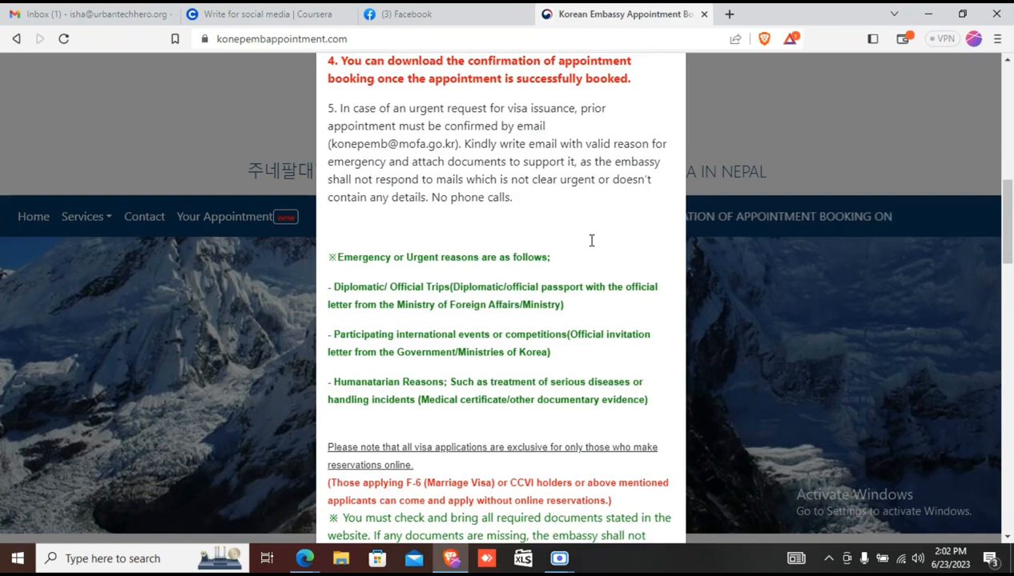
pyautogui.scroll(-3)
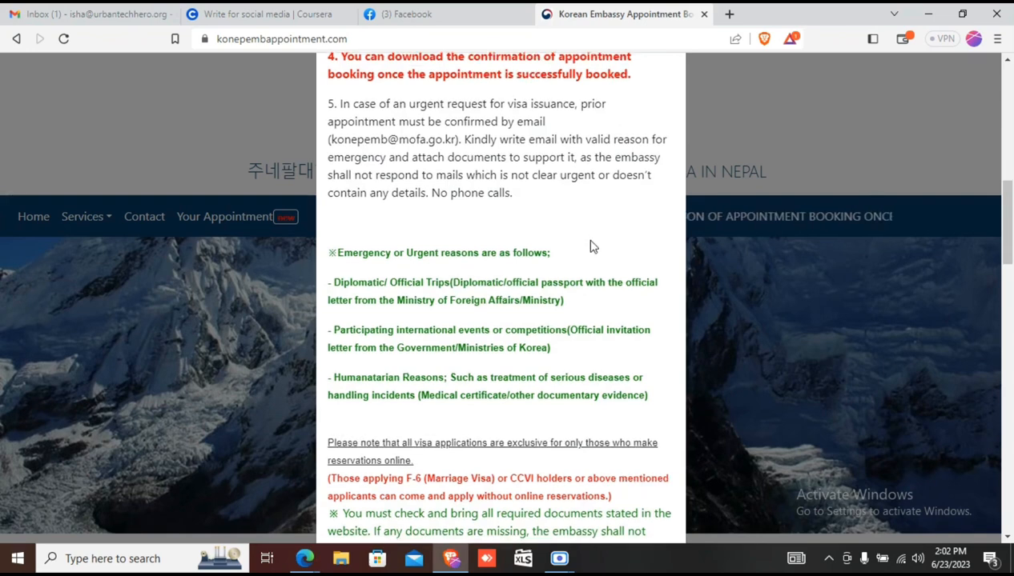
pyautogui.scroll(-3)
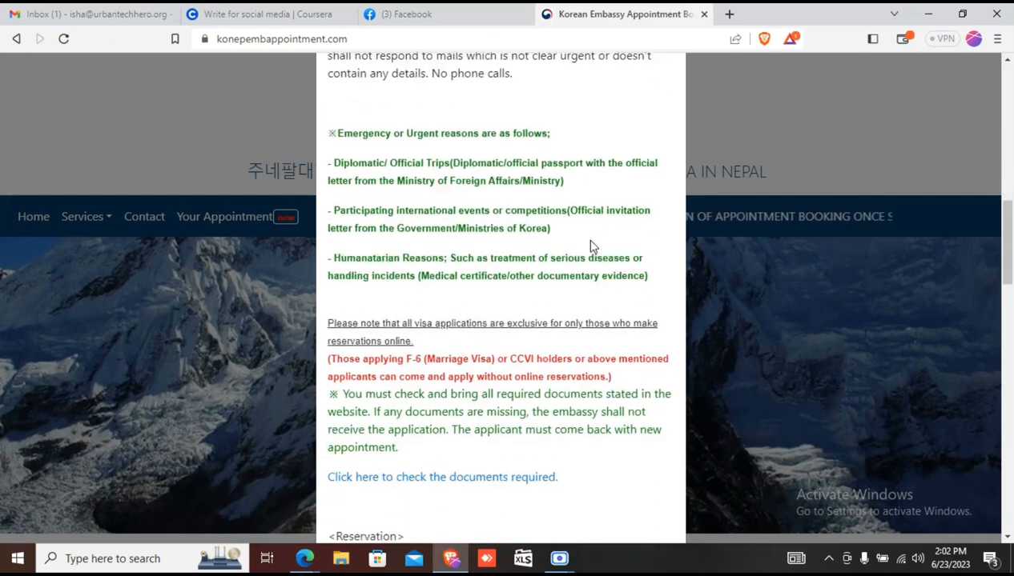
pyautogui.scroll(-3)
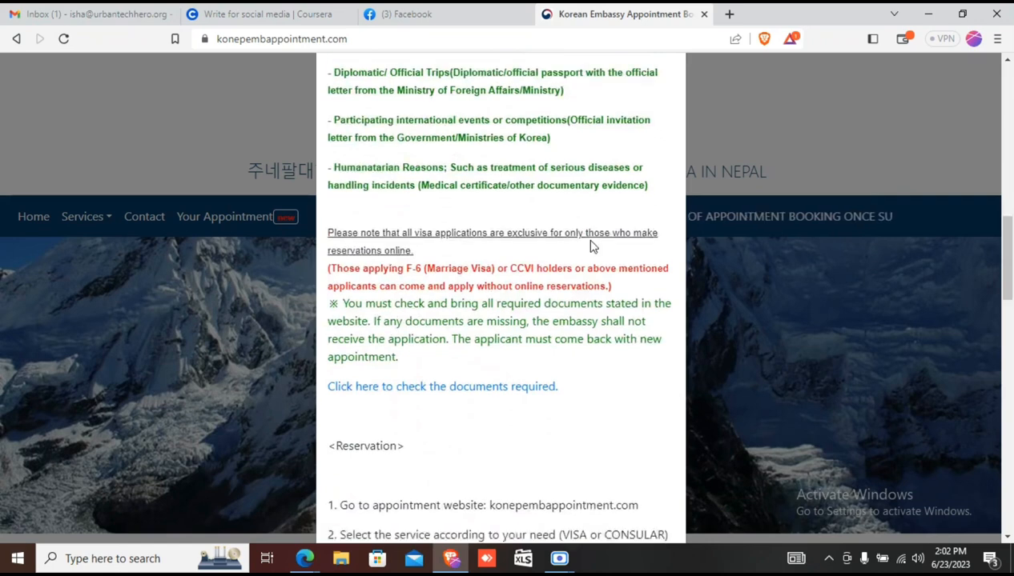
pyautogui.scroll(-3)
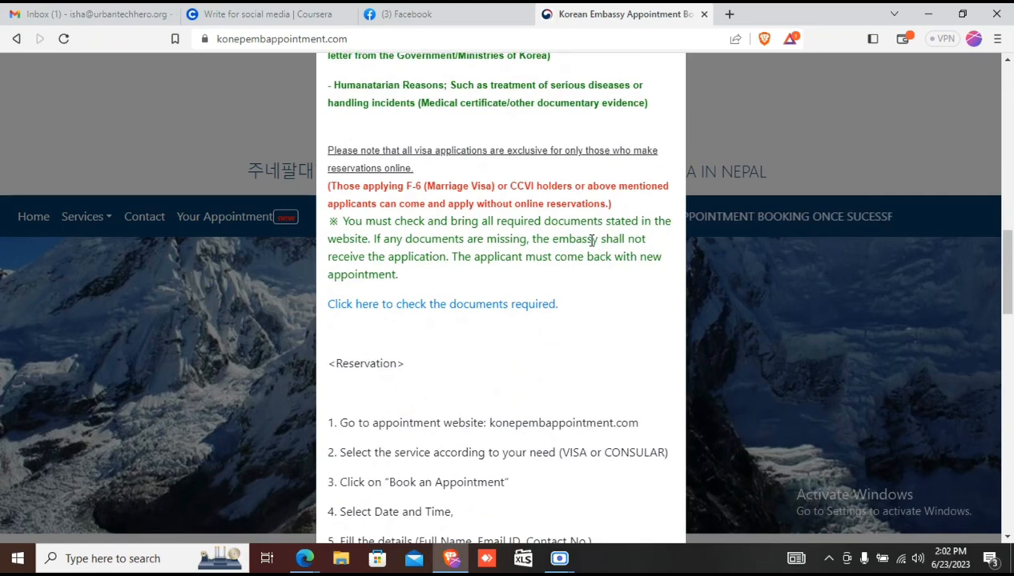
pyautogui.scroll(-3)
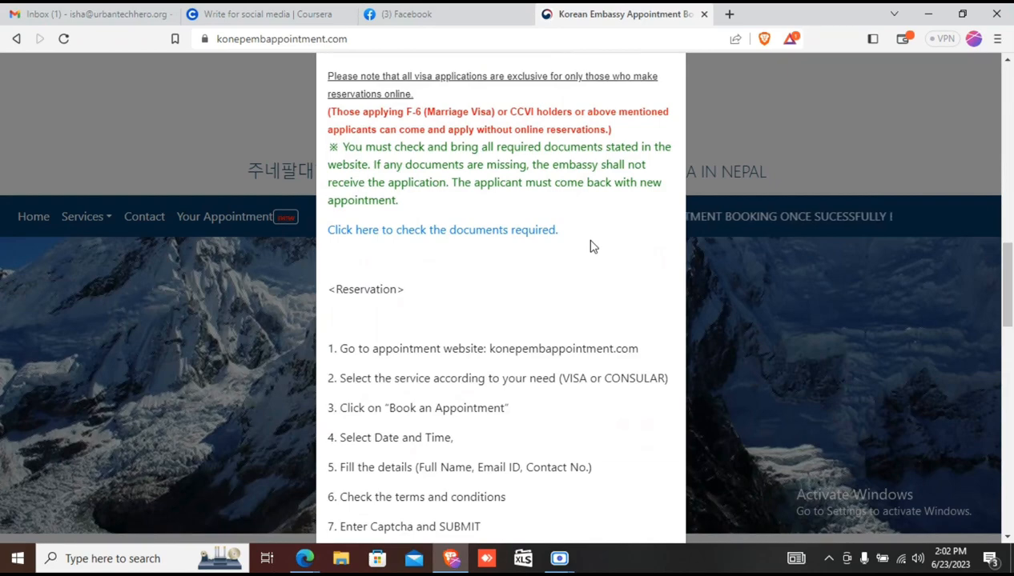
# Launch Notepad from Windows search
pyautogui.click(120, 558)
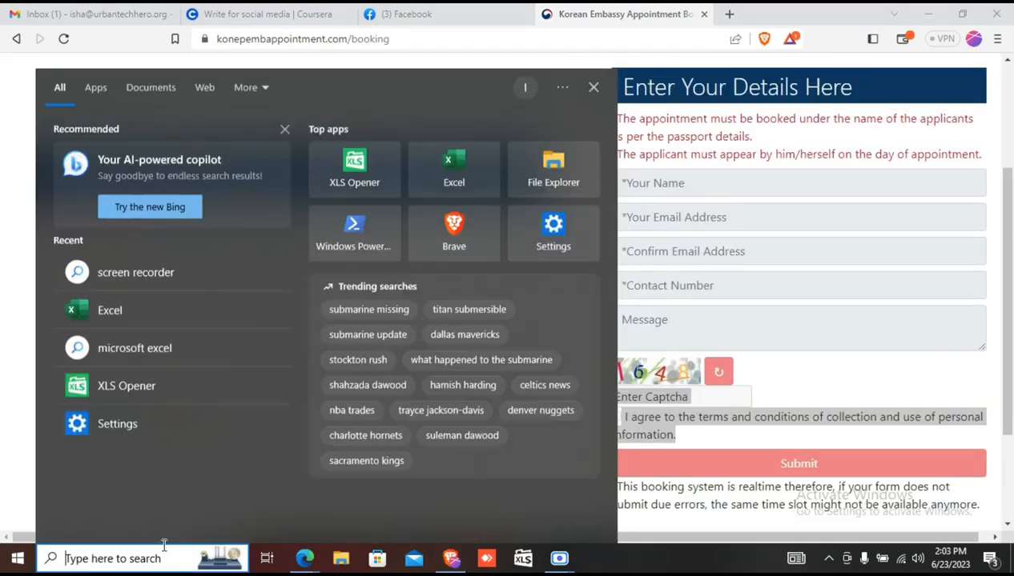
pyautogui.write('notepad')
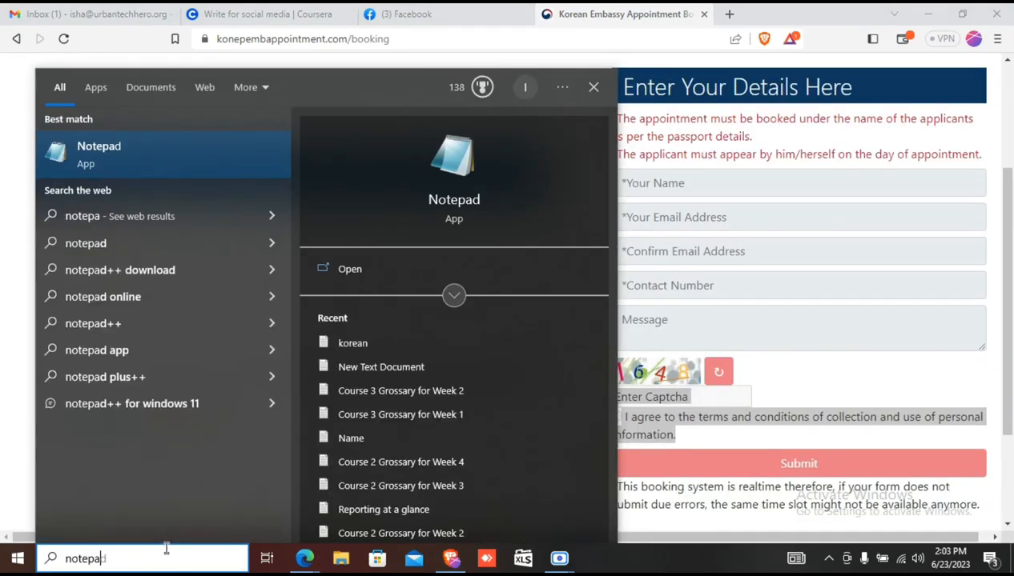
pyautogui.click(350, 269)
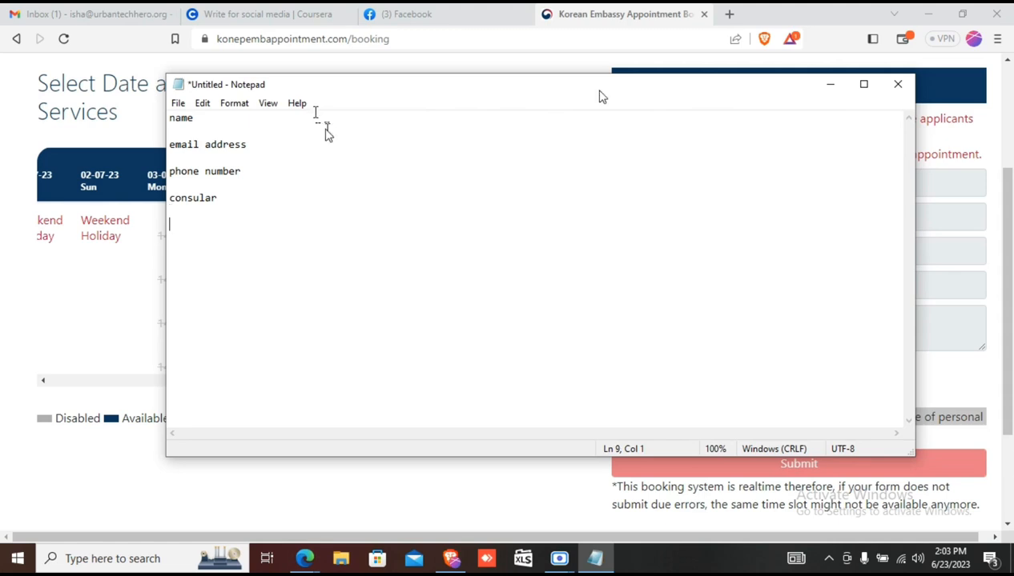
# Note the booking form fields: name, email address, phone number, consular, capta
pyautogui.write('capta')
pyautogui.write('I')
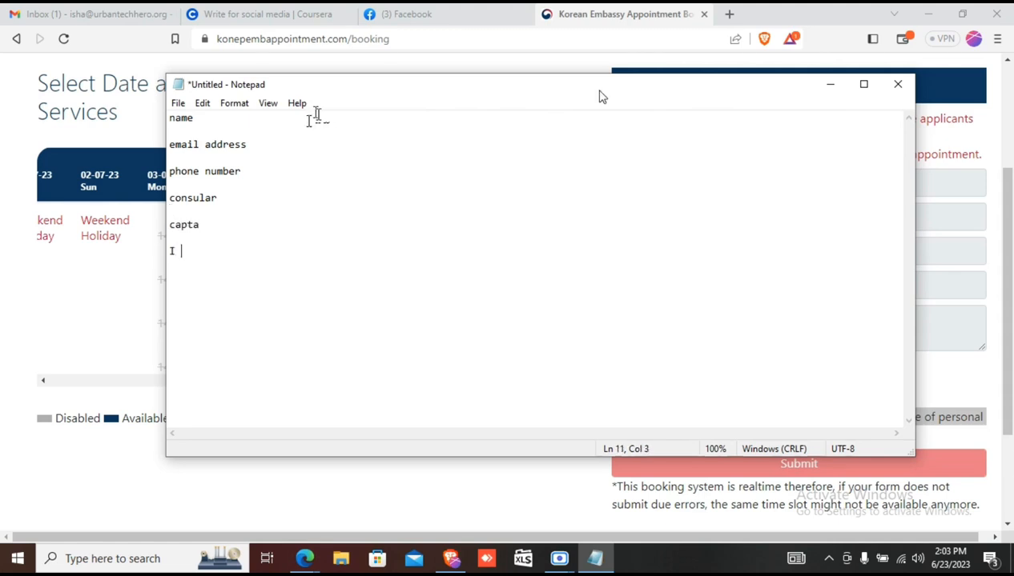
pyautogui.write('a')
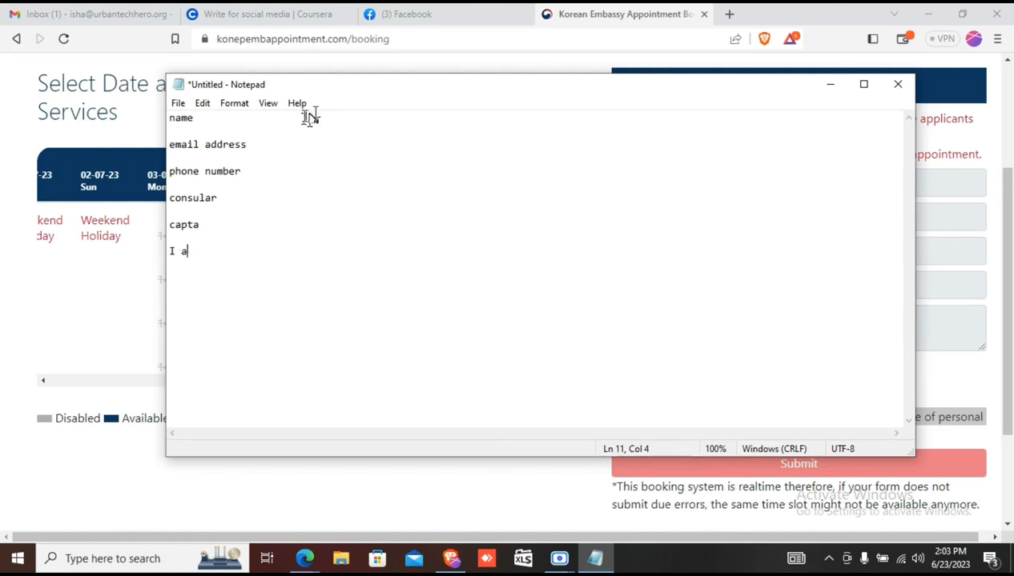
pyautogui.write('ggre')
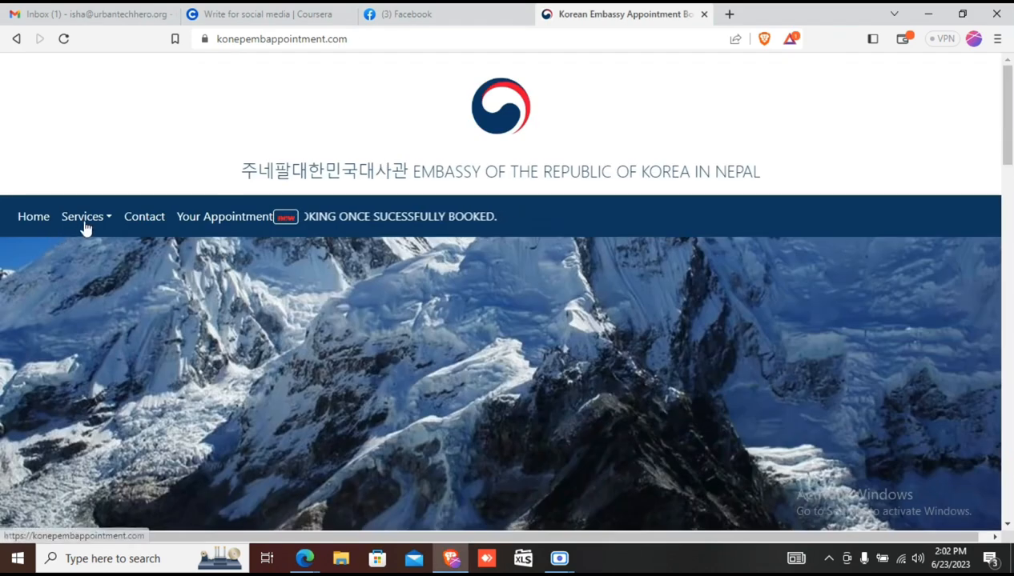
# Reach the consular appointment booking page via Services > Consular Services > Appointment
pyautogui.click(83, 216)
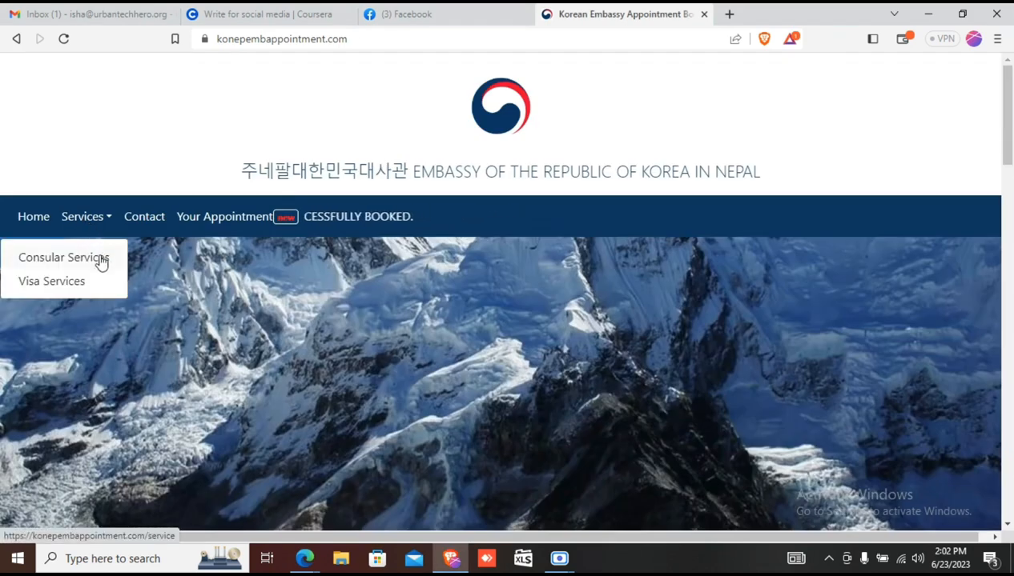
pyautogui.click(68, 258)
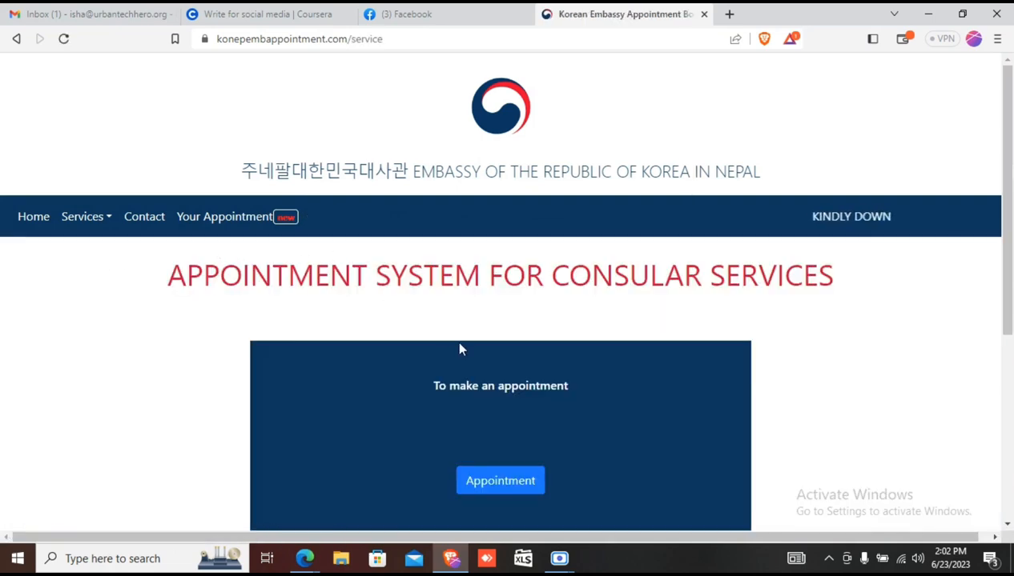
pyautogui.scroll(-3)
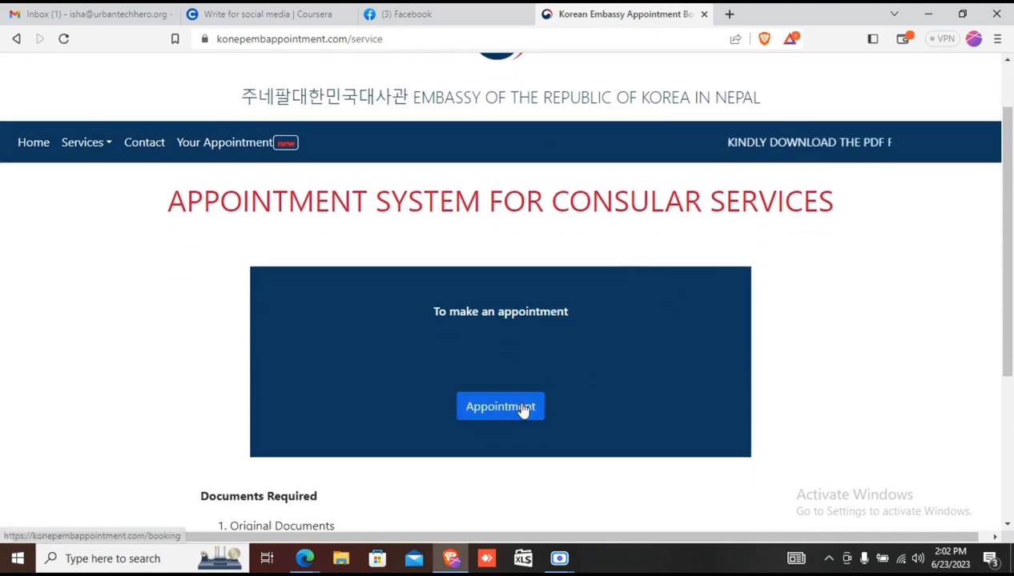
pyautogui.click(500, 407)
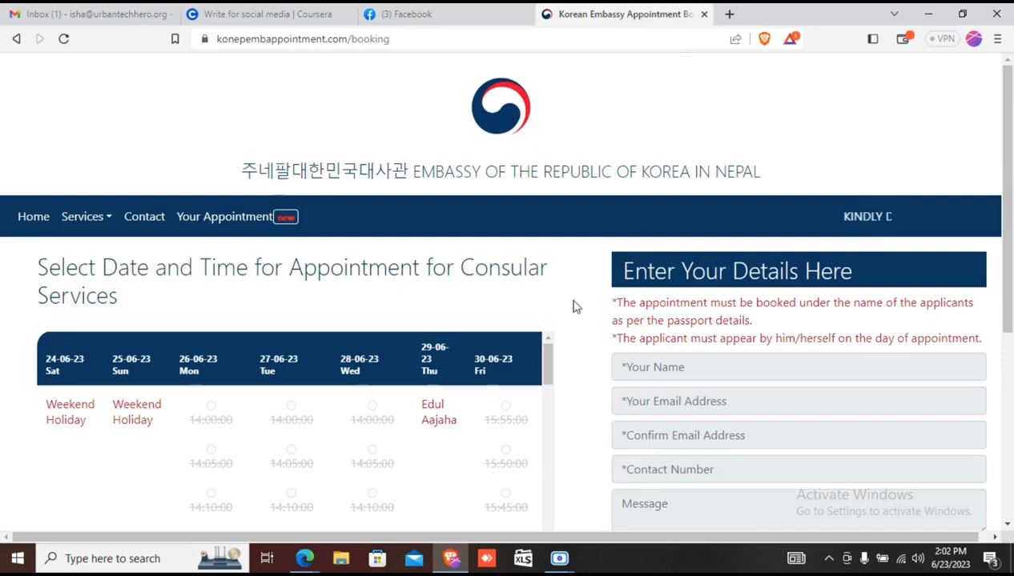
pyautogui.scroll(-3)
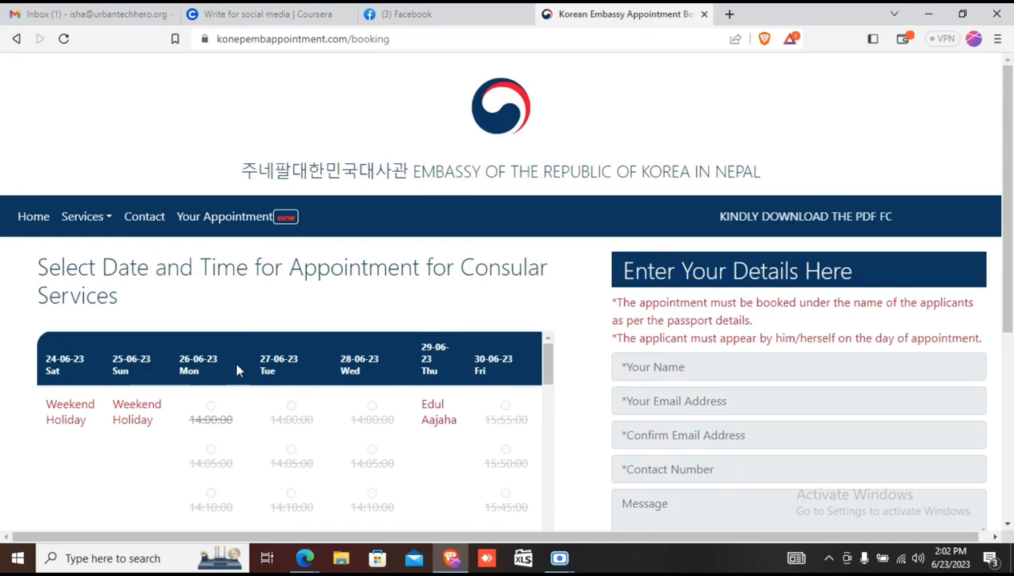
pyautogui.scroll(-3)
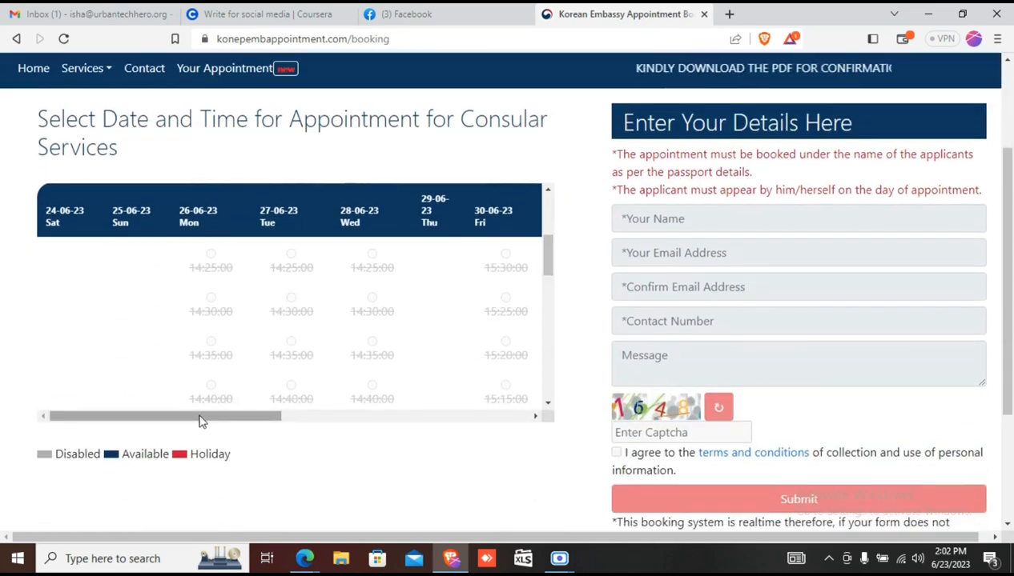
pyautogui.moveTo(200, 416); pyautogui.dragTo(393, 416)
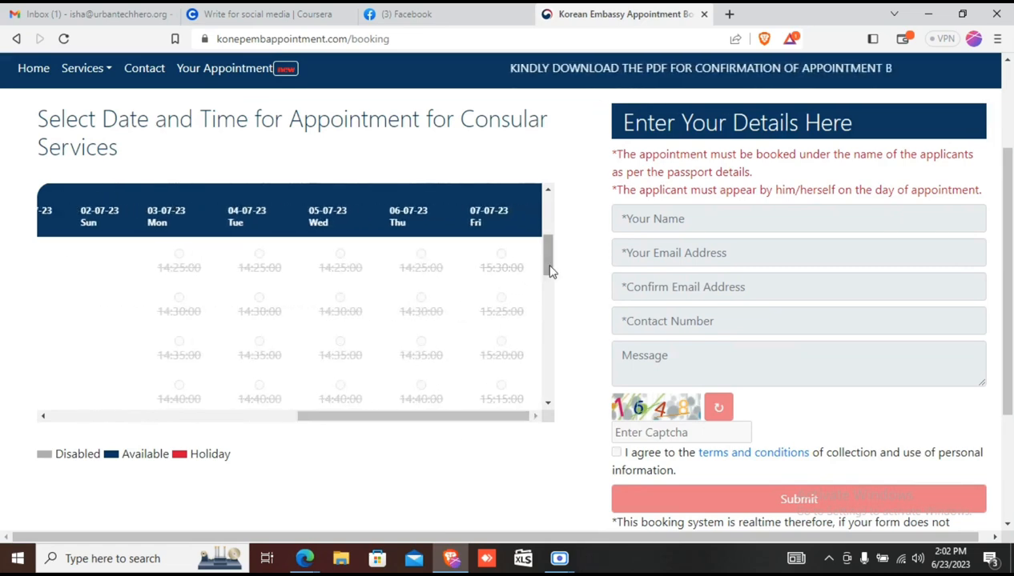
pyautogui.scroll(-3)
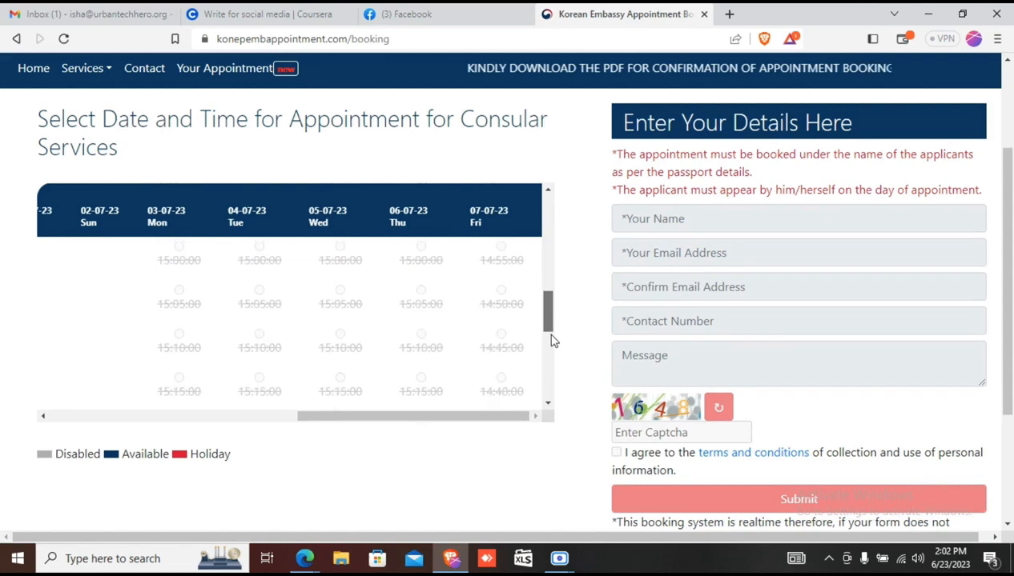
pyautogui.scroll(-3)
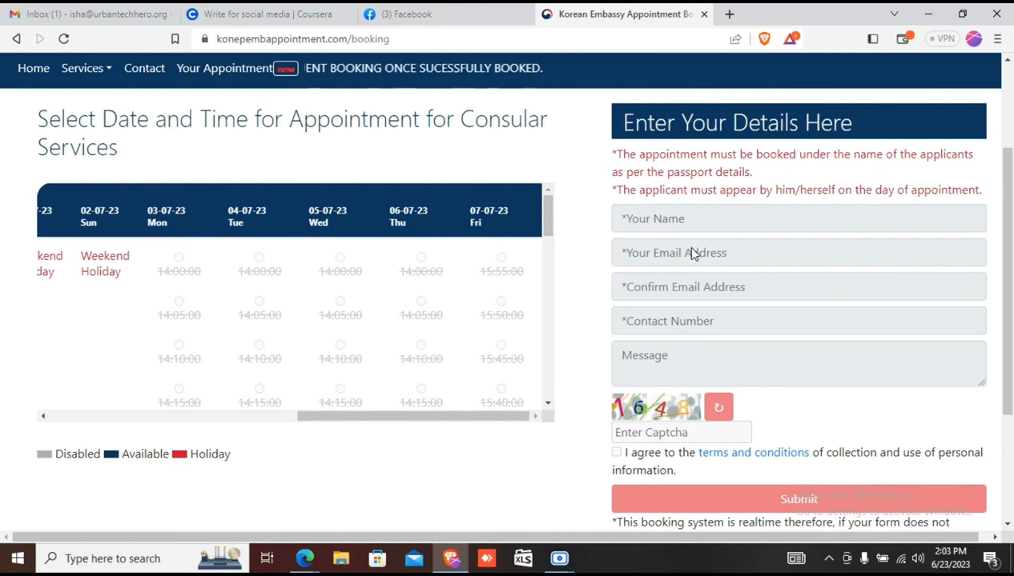
pyautogui.moveTo(701, 261)
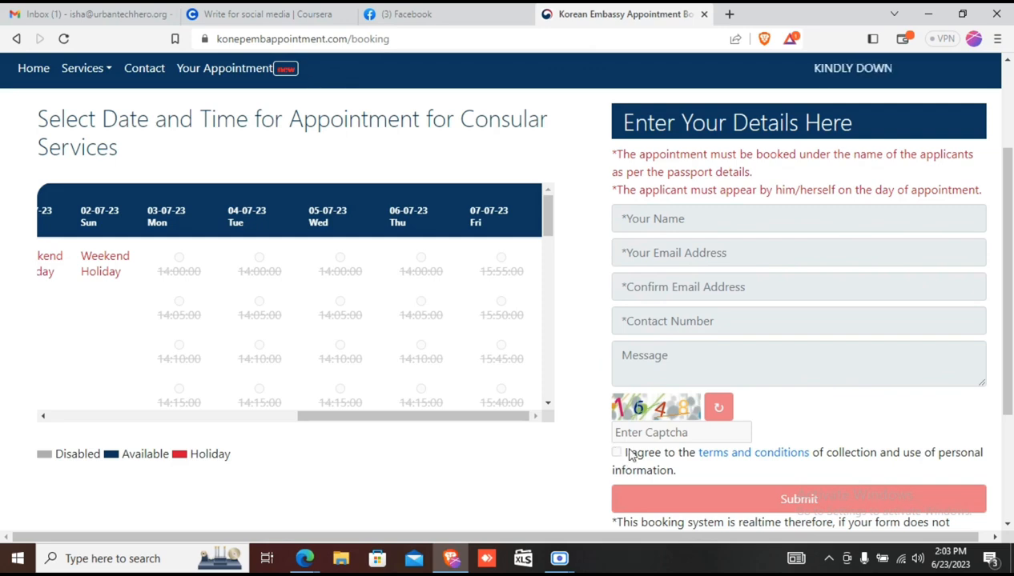
pyautogui.scroll(-3)
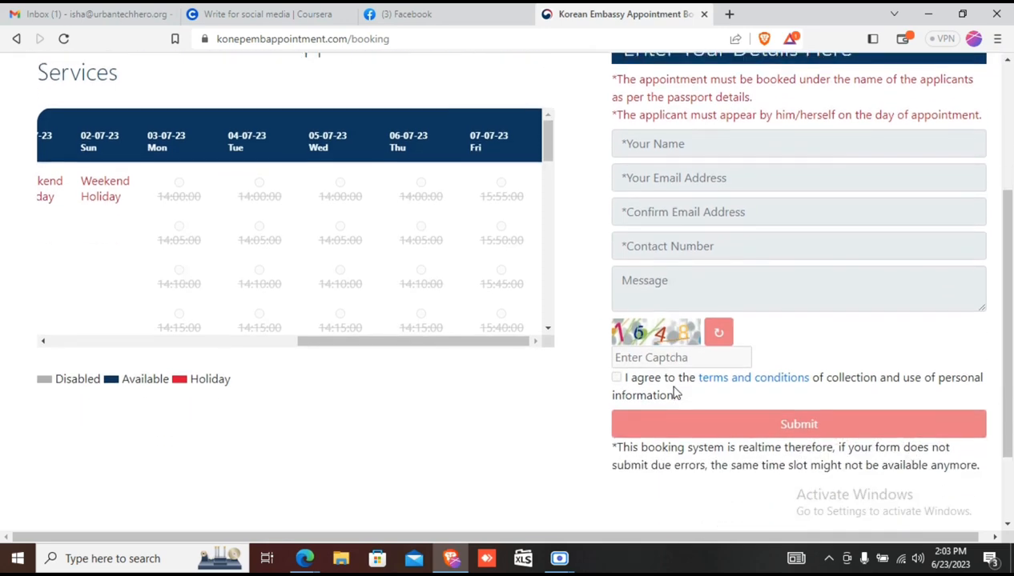
pyautogui.scroll(-3)
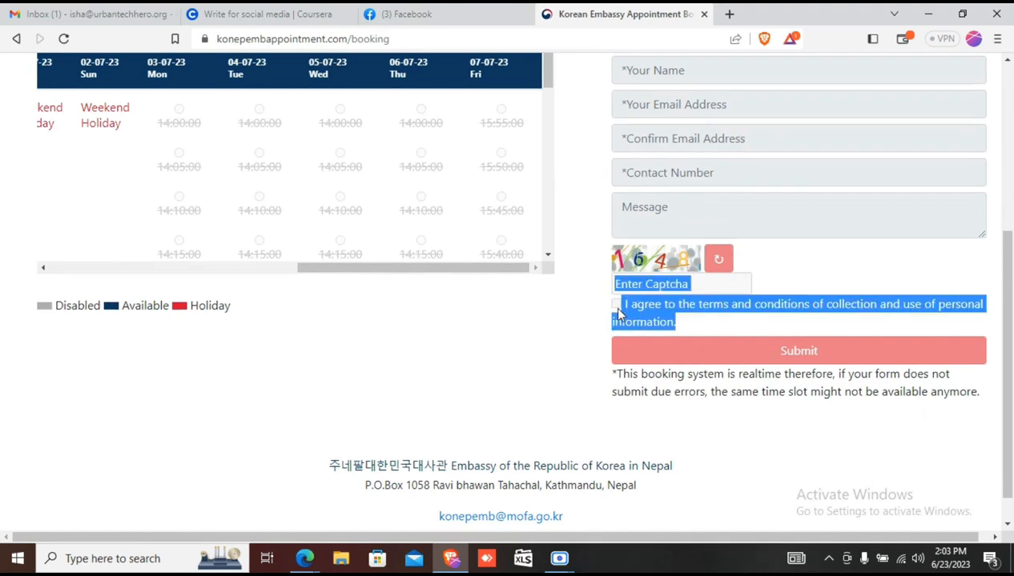
pyautogui.moveTo(627, 314)
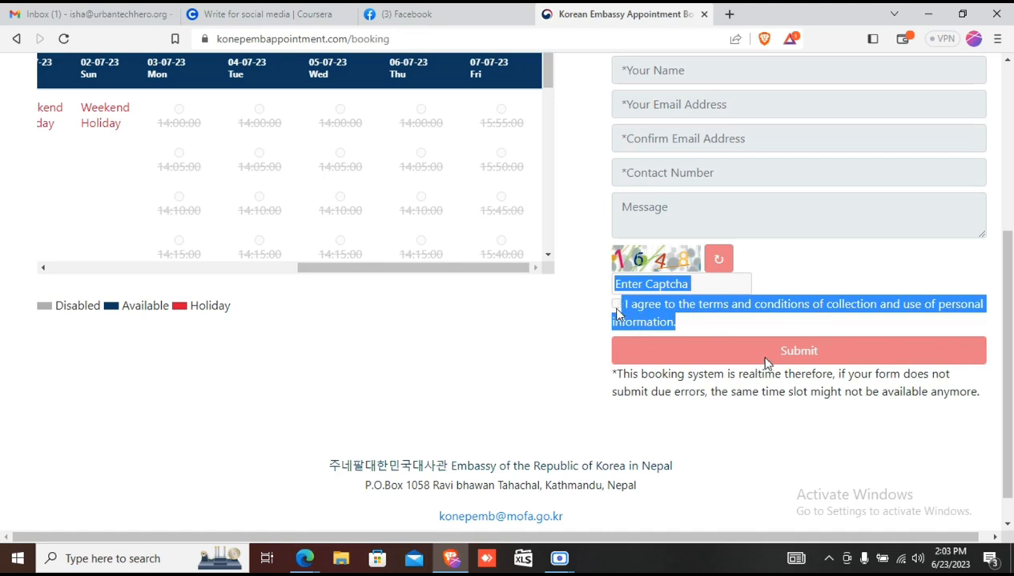
pyautogui.moveTo(476, 317)
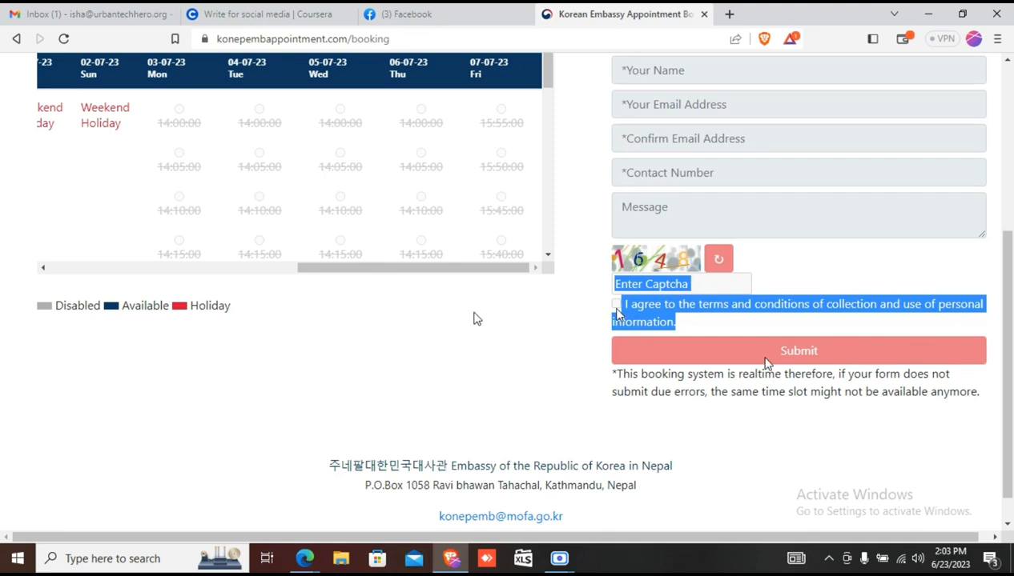
pyautogui.scroll(-3)
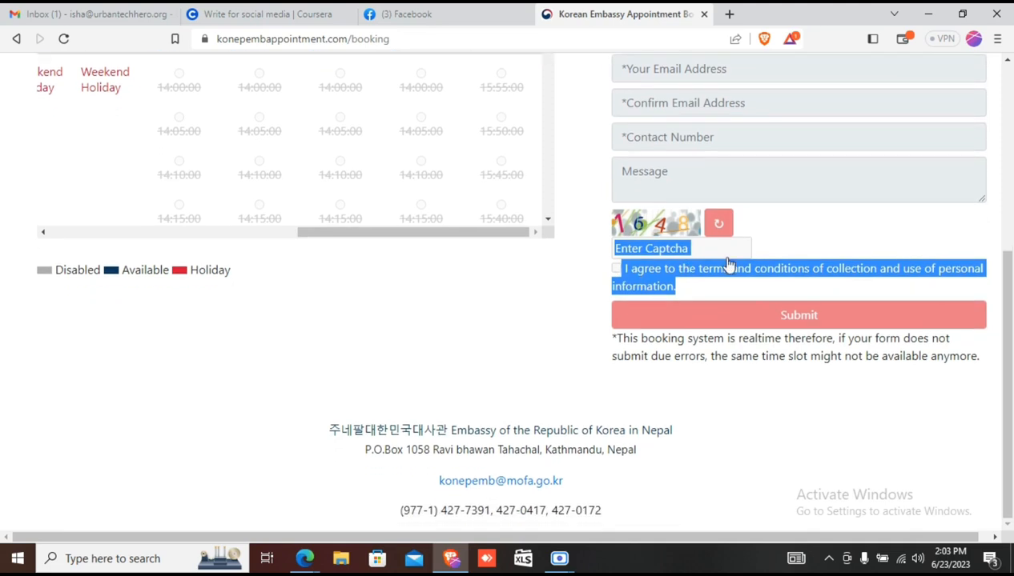
pyautogui.scroll(3)
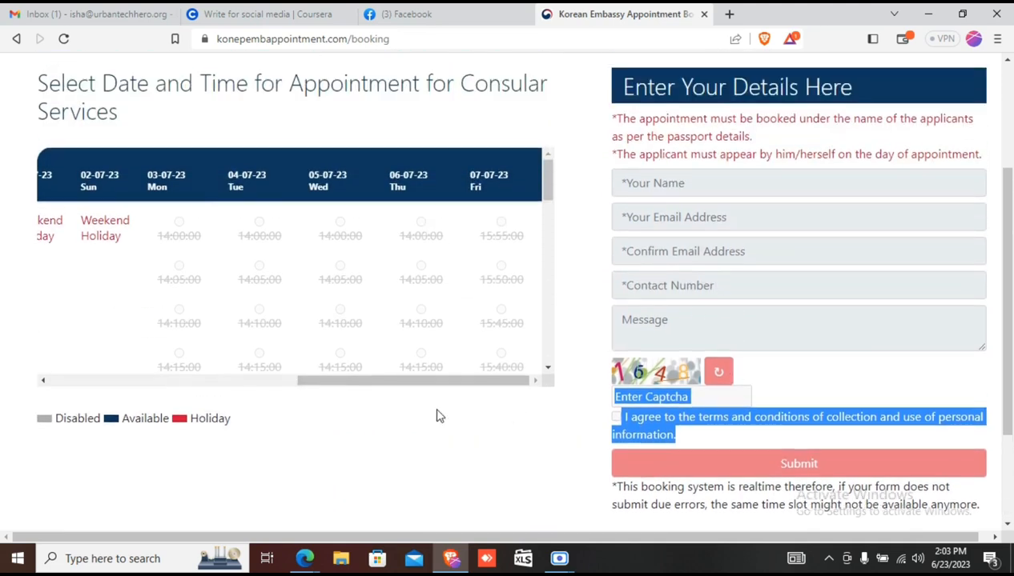
pyautogui.moveTo(376, 559)
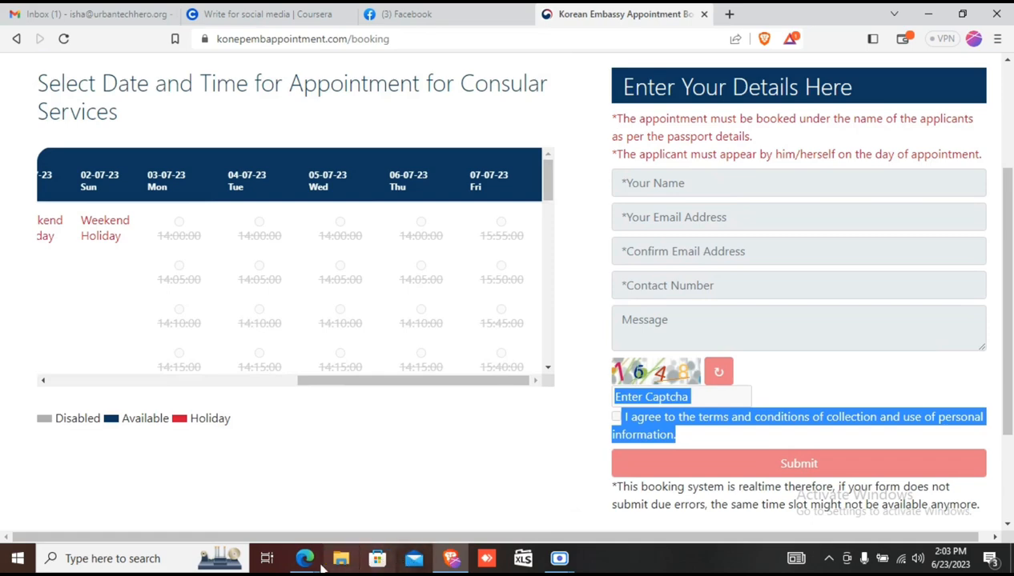
pyautogui.moveTo(221, 559)
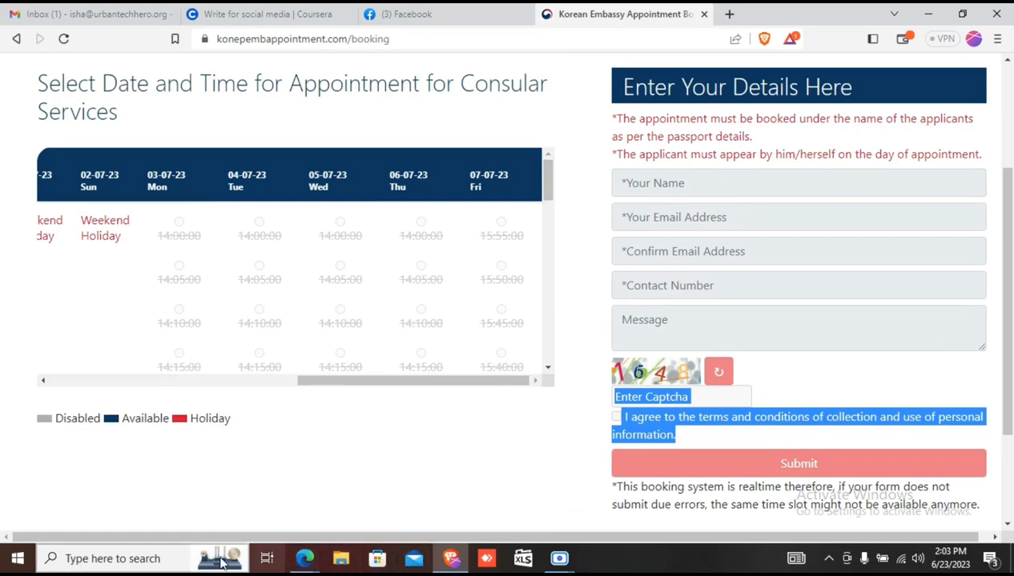
pyautogui.moveTo(163, 557)
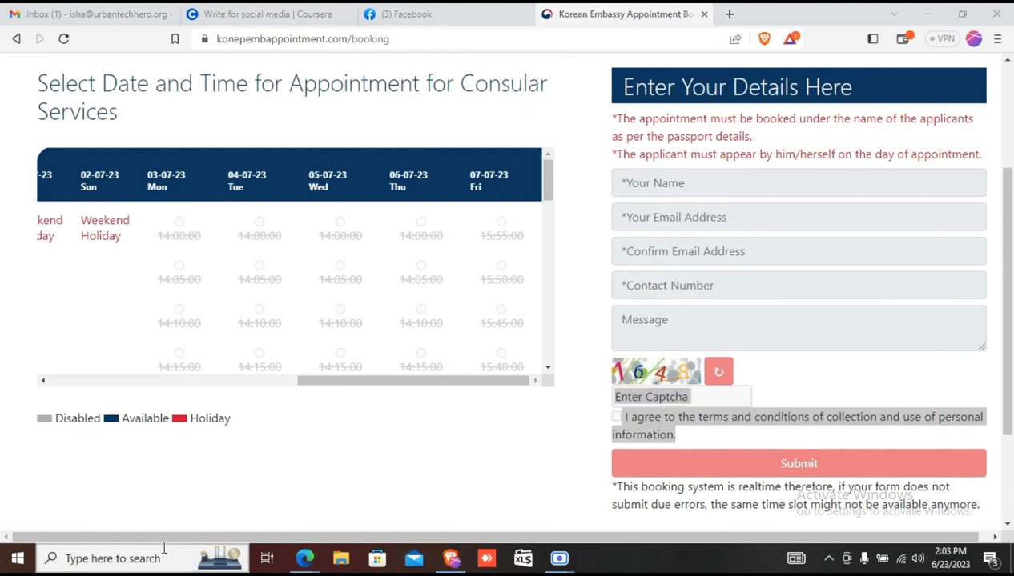
pyautogui.scroll(3)
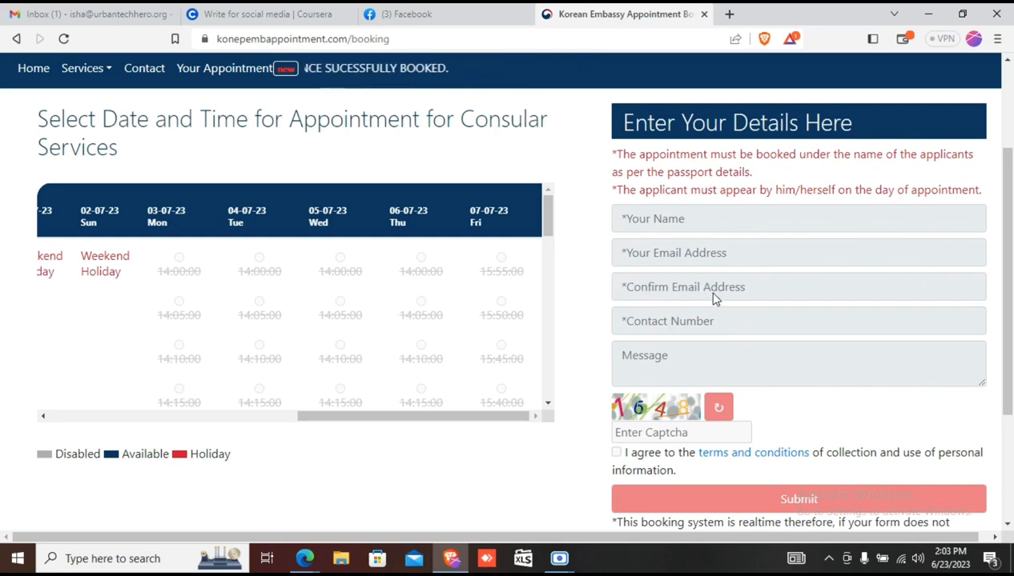
pyautogui.moveTo(649, 326)
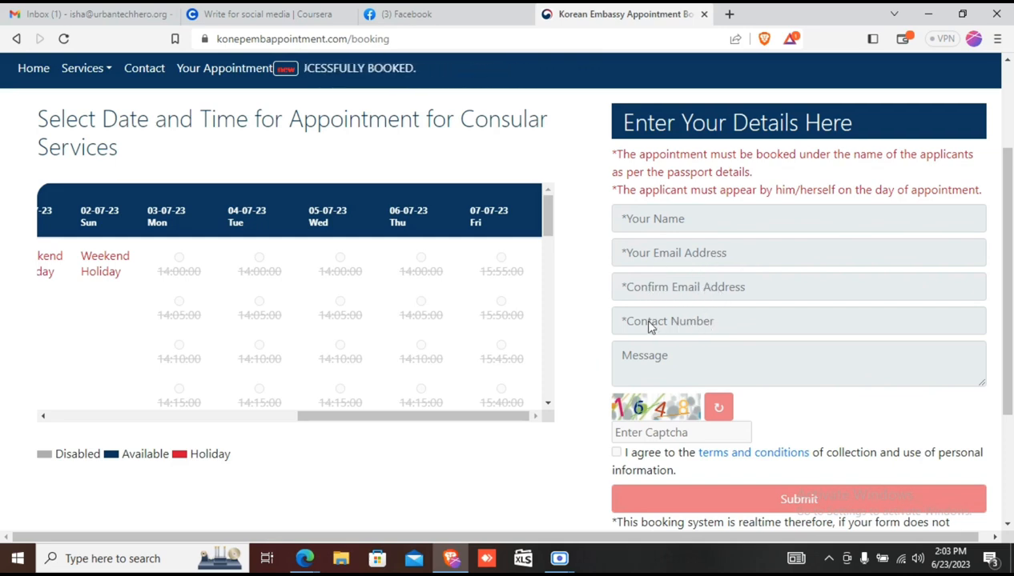